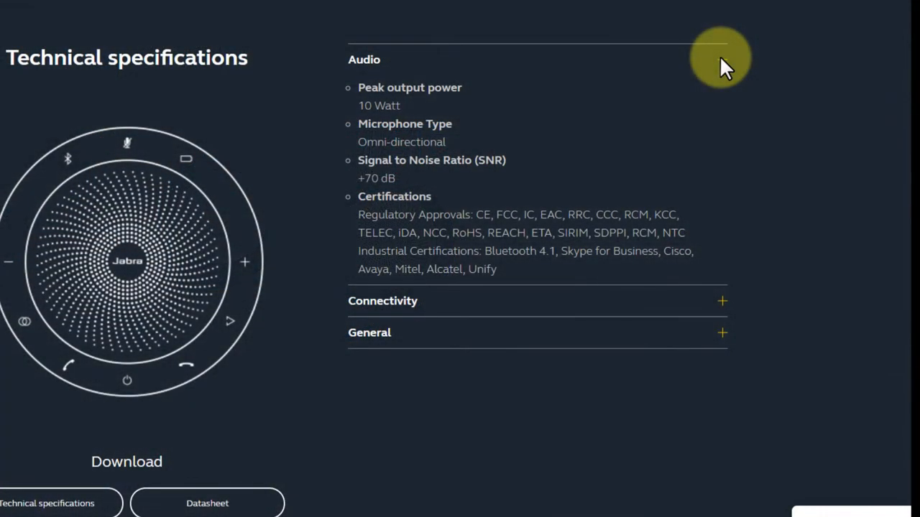
{"action": "mouse_move", "coordinate": [651, 93]}
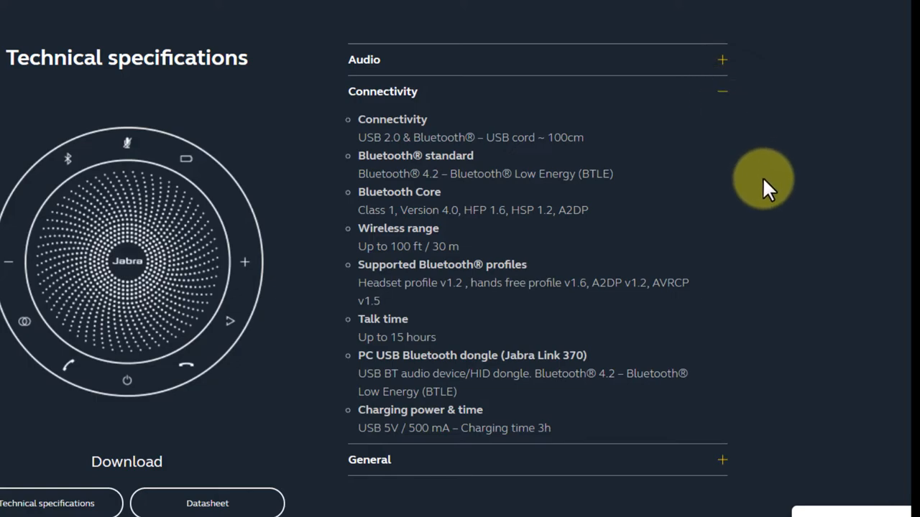
{"action": "mouse_move", "coordinate": [475, 194]}
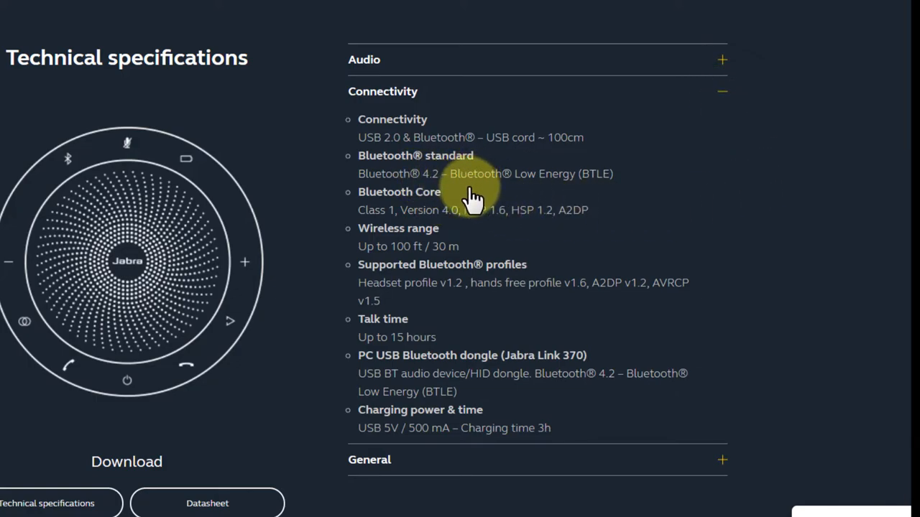
{"action": "mouse_move", "coordinate": [449, 313]}
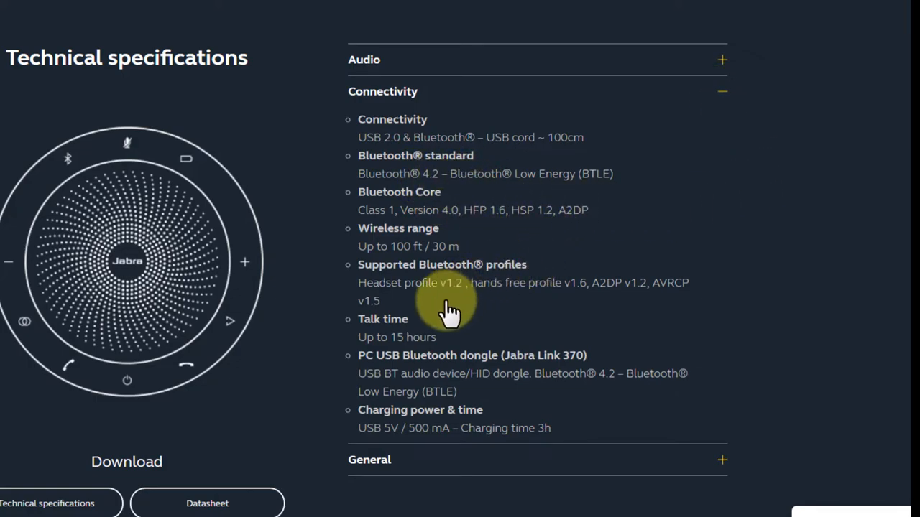
{"action": "mouse_move", "coordinate": [446, 255]}
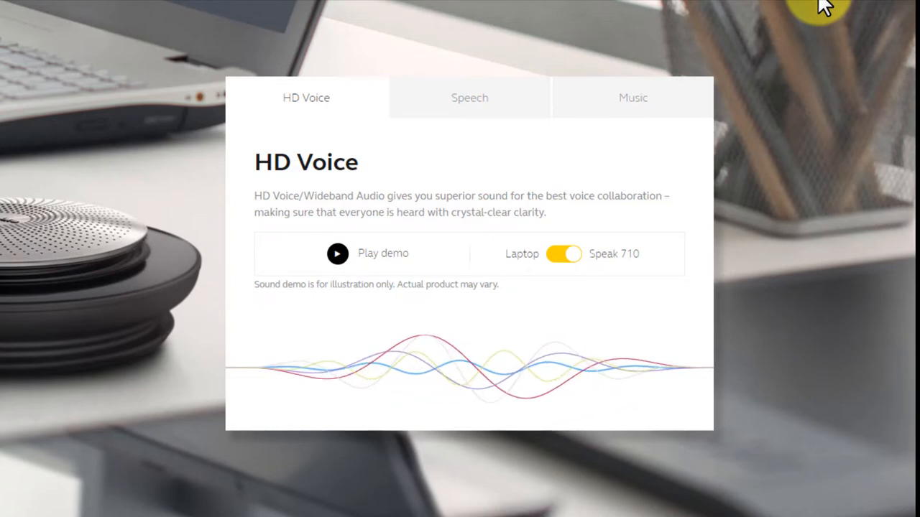
- Switch the sound demo from HD Voice to the Speech tab
{"action": "left_click", "coordinate": [469, 98]}
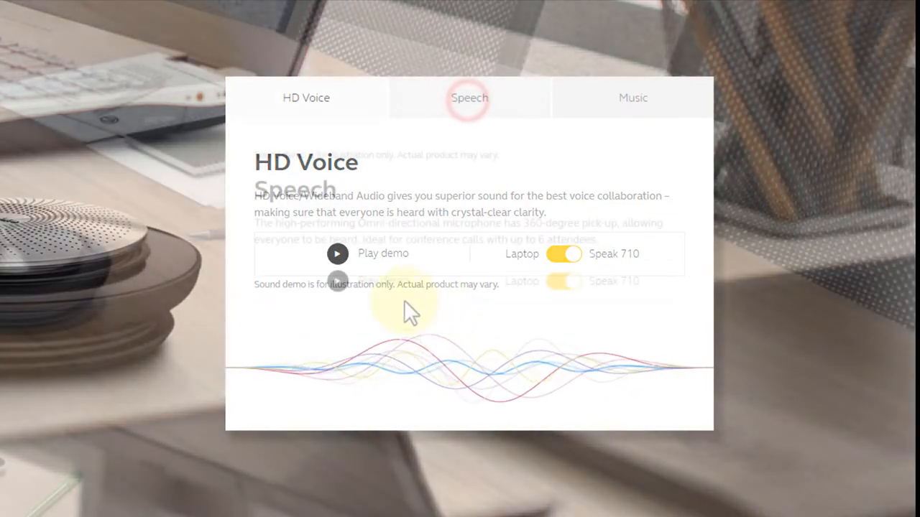
- Play the Speech demo and toggle repeatedly between Laptop and Speak 710 sound
{"action": "left_click", "coordinate": [469, 98]}
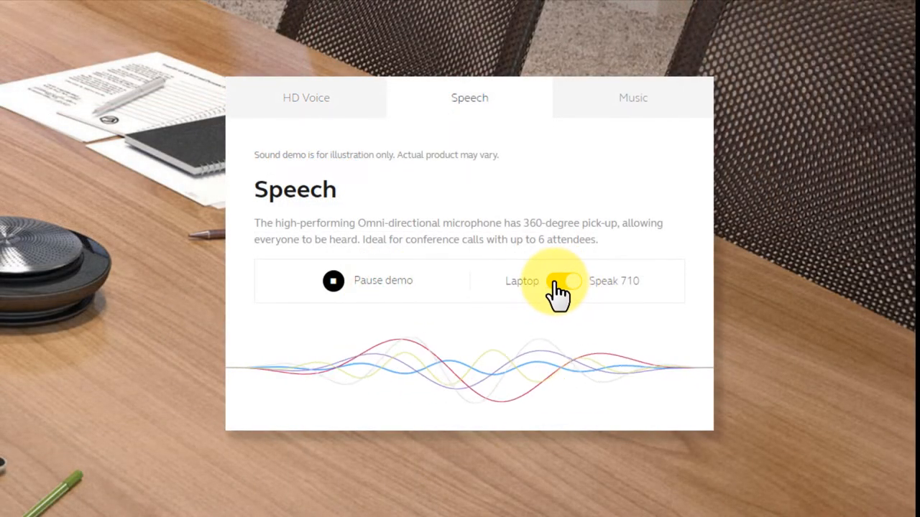
{"action": "left_click", "coordinate": [568, 281]}
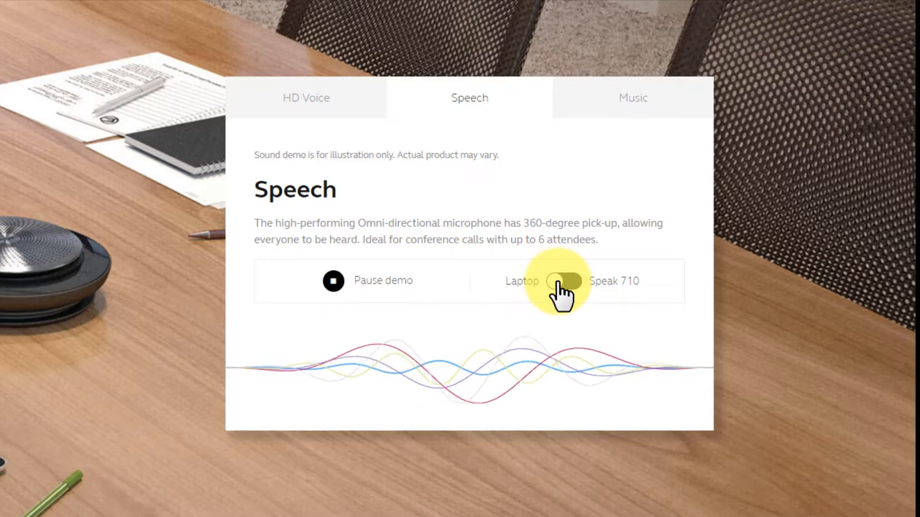
{"action": "left_click", "coordinate": [566, 280]}
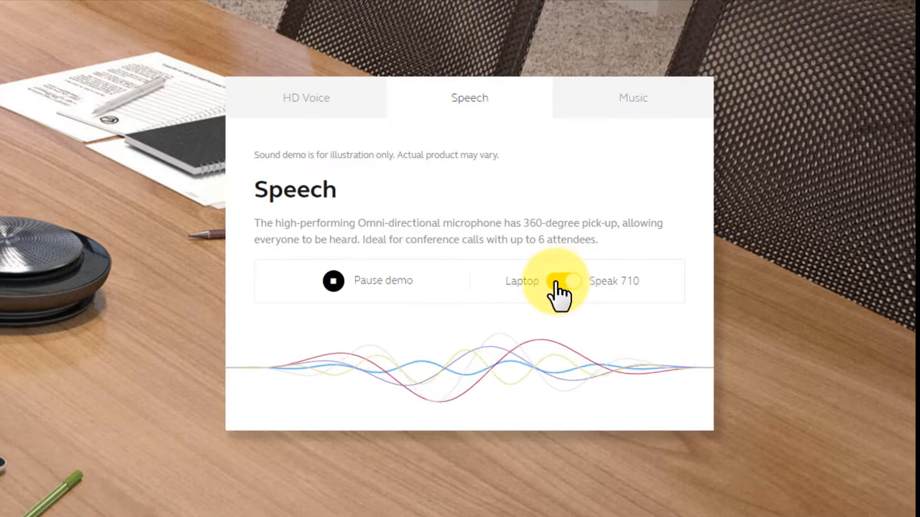
{"action": "left_click", "coordinate": [567, 281]}
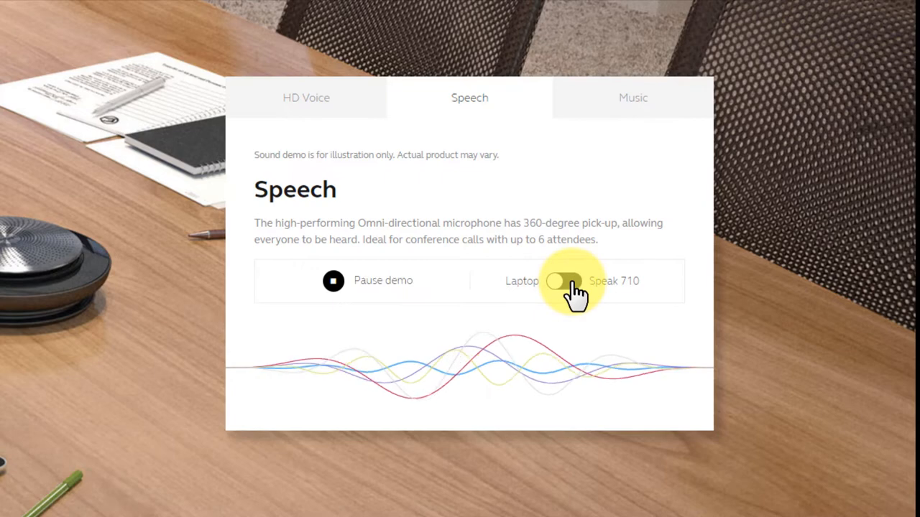
{"action": "left_click", "coordinate": [564, 281]}
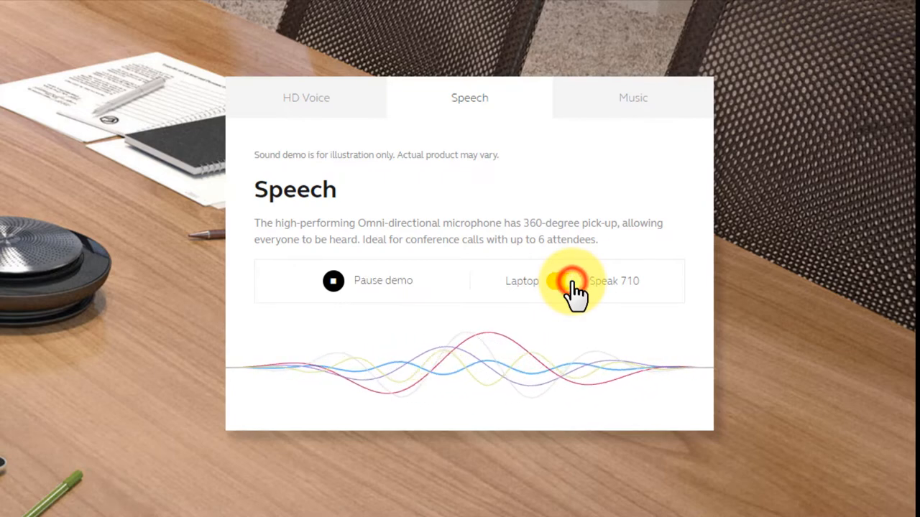
{"action": "left_click", "coordinate": [564, 281]}
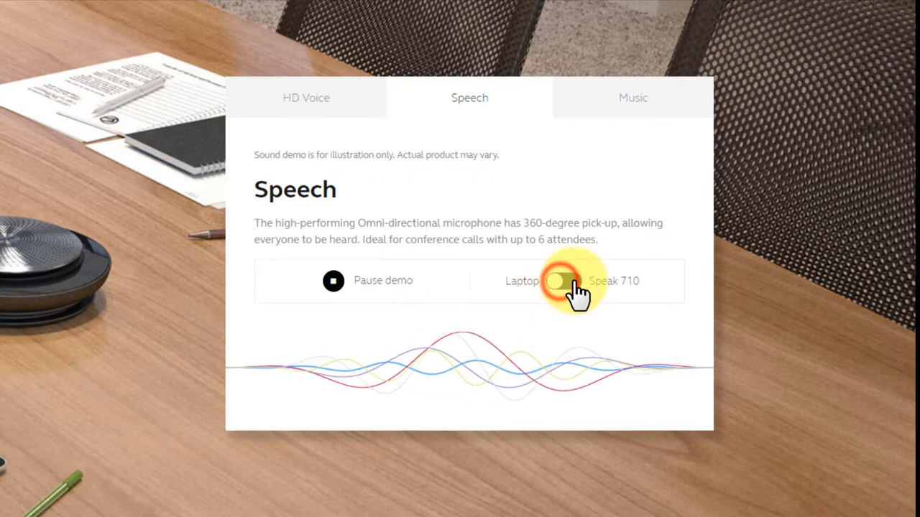
{"action": "left_click", "coordinate": [566, 281]}
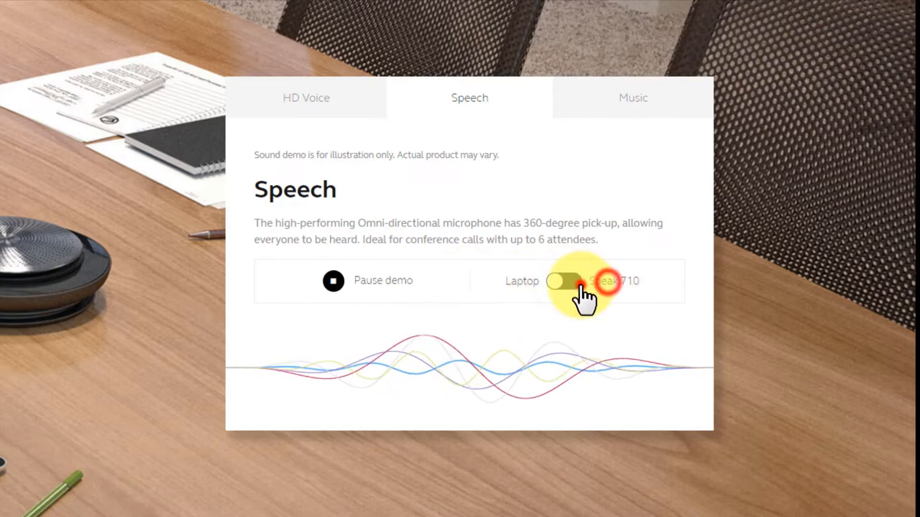